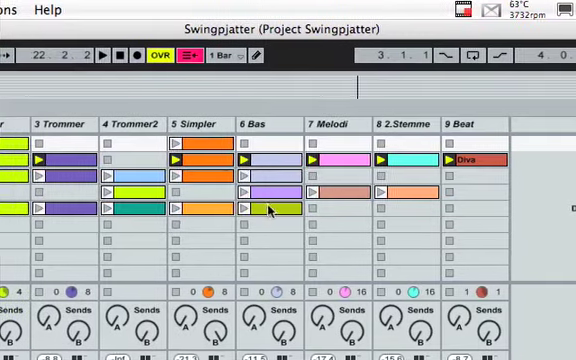
# Set the Min value of the Master / Grain Delay Pitch mapping to -12.
pyautogui.scroll(-3)
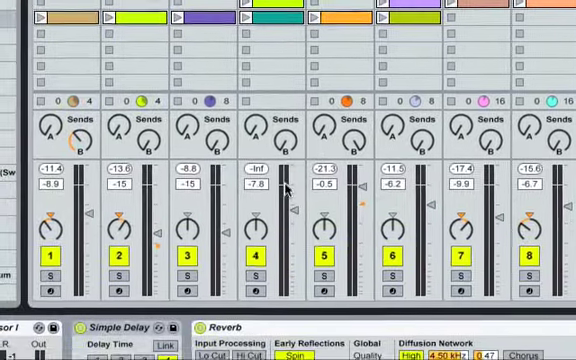
pyautogui.hscroll(3)
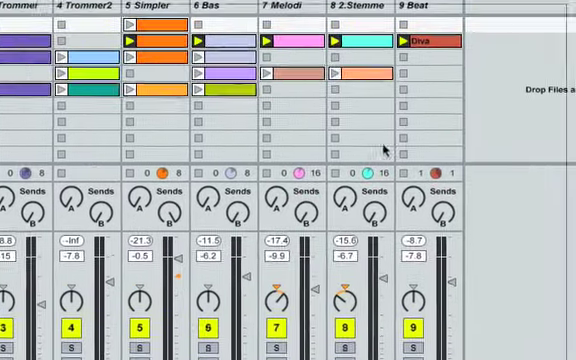
pyautogui.hscroll(3)
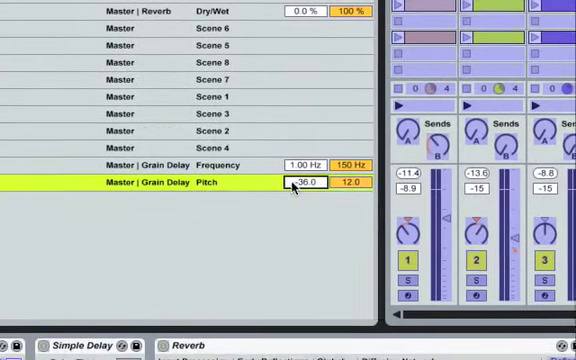
pyautogui.write('-12')
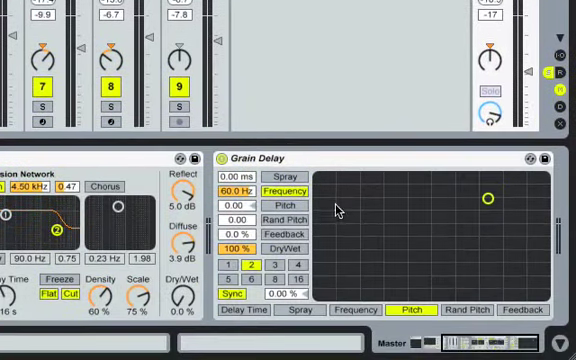
# Sweep the Grain Delay X-Y pad to vary Frequency and Pitch, ending near 80 Hz.
pyautogui.moveTo(492, 198); pyautogui.dragTo(506, 216)
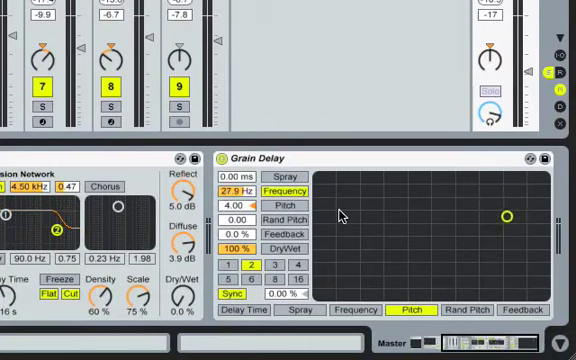
pyautogui.moveTo(504, 216); pyautogui.dragTo(544, 178)
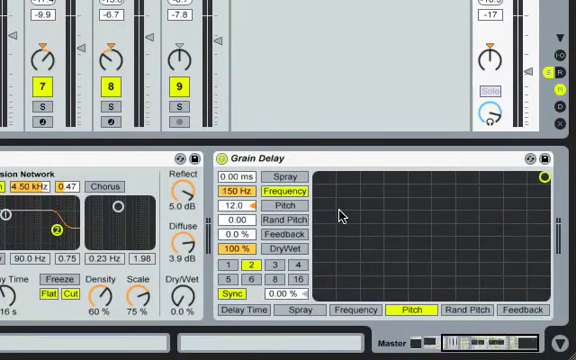
pyautogui.moveTo(544, 178); pyautogui.dragTo(488, 236)
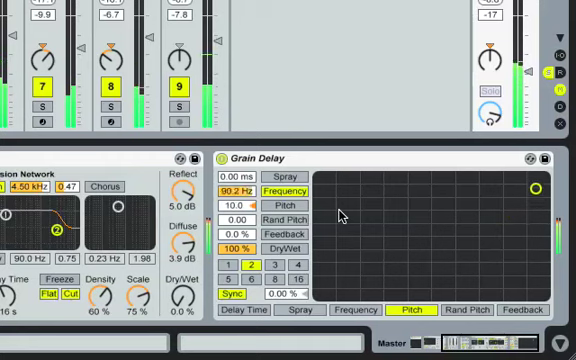
pyautogui.moveTo(530, 188); pyautogui.dragTo(488, 236)
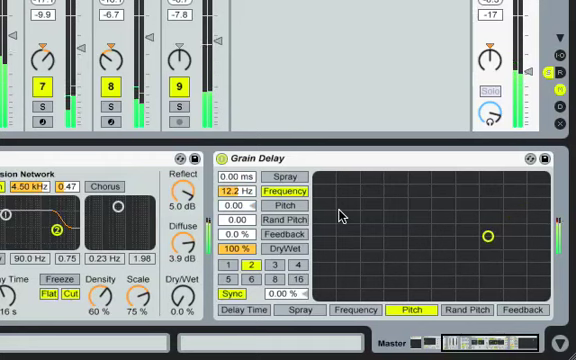